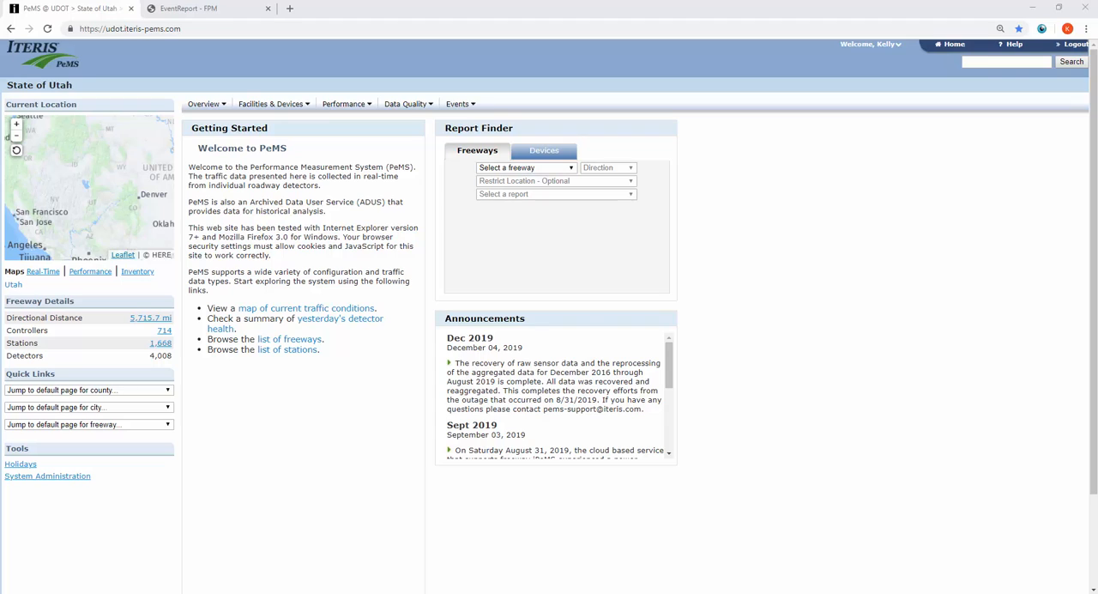
mouse_move(812, 276)
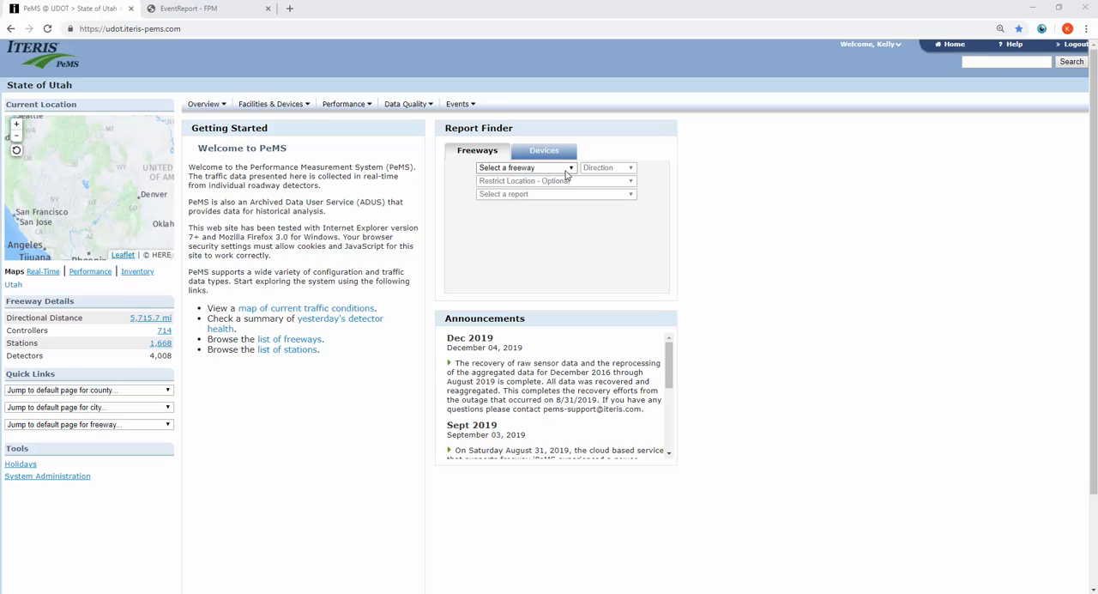
- Select freeway I15 northbound and open its Aggregates time series report
click(523, 167)
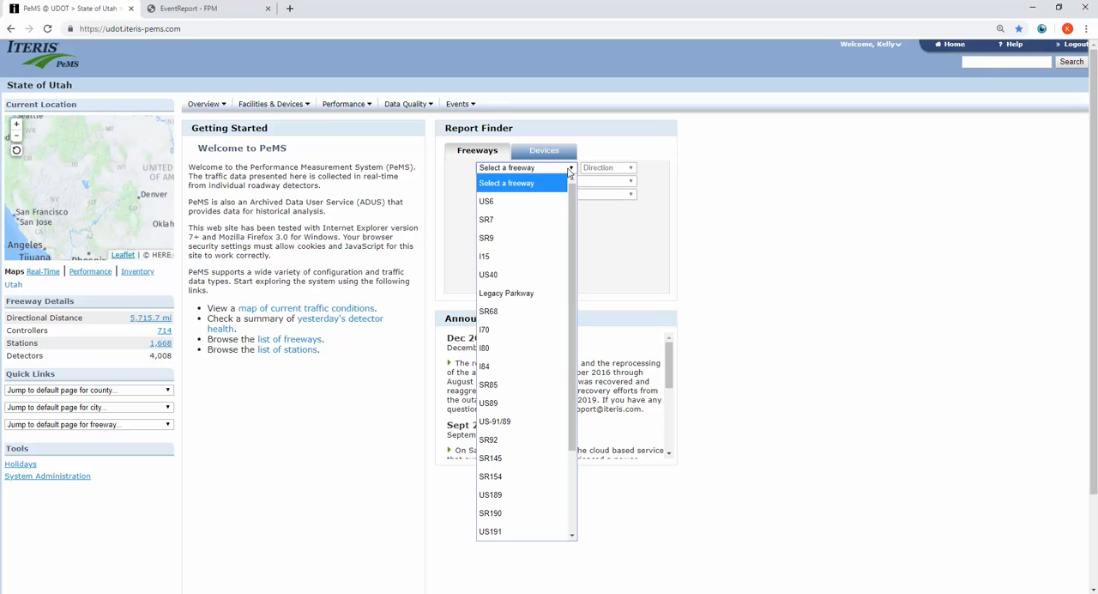
mouse_move(562, 180)
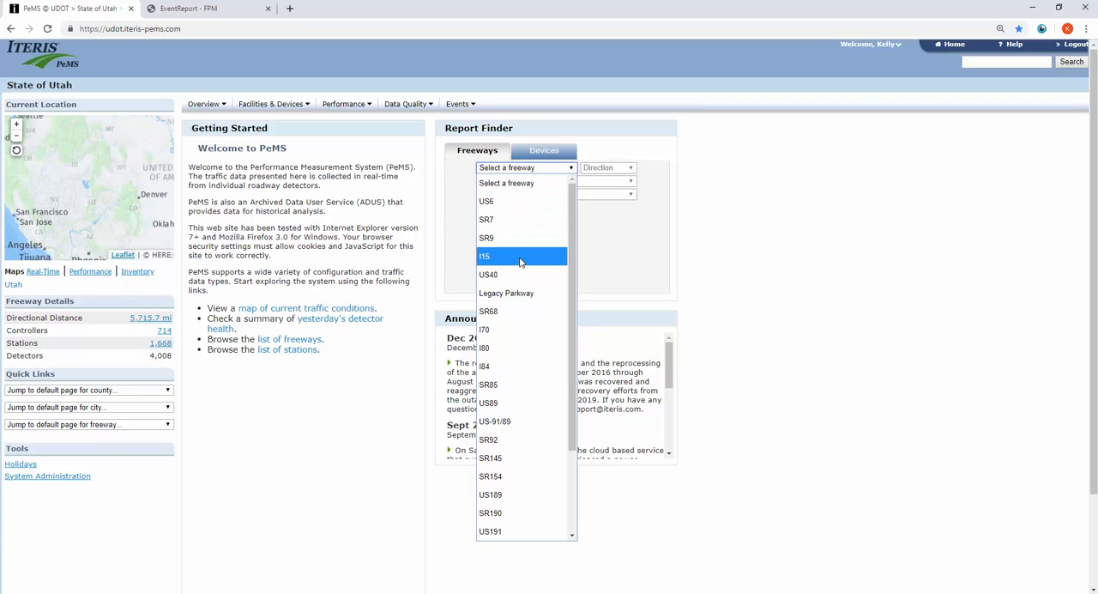
click(484, 255)
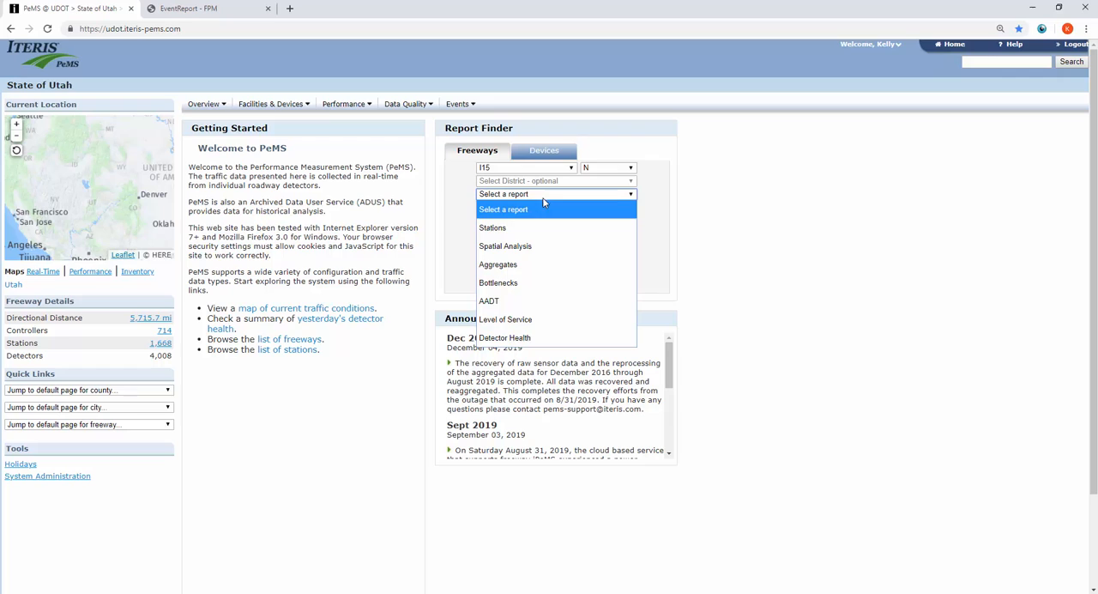
mouse_move(535, 264)
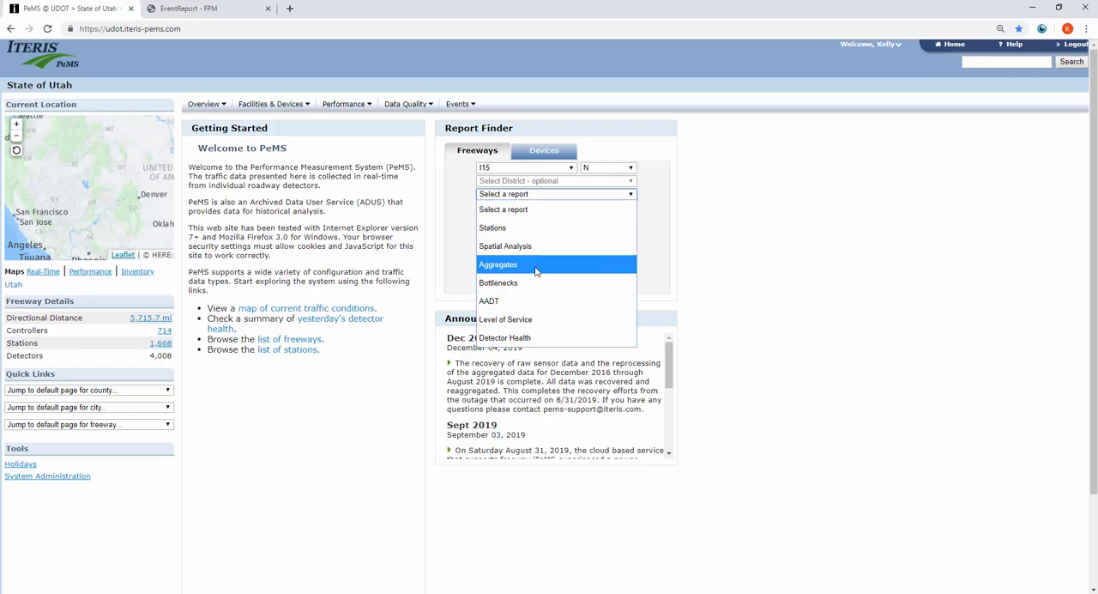
click(499, 264)
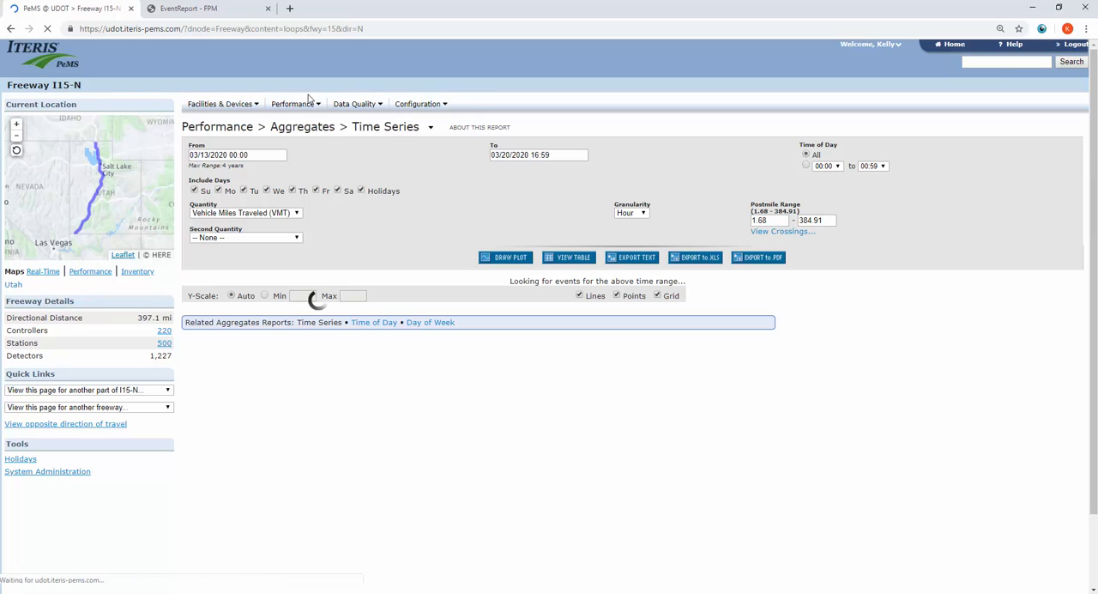
- Review the hourly VMT table for I15-N, then return to the time series report page
click(294, 103)
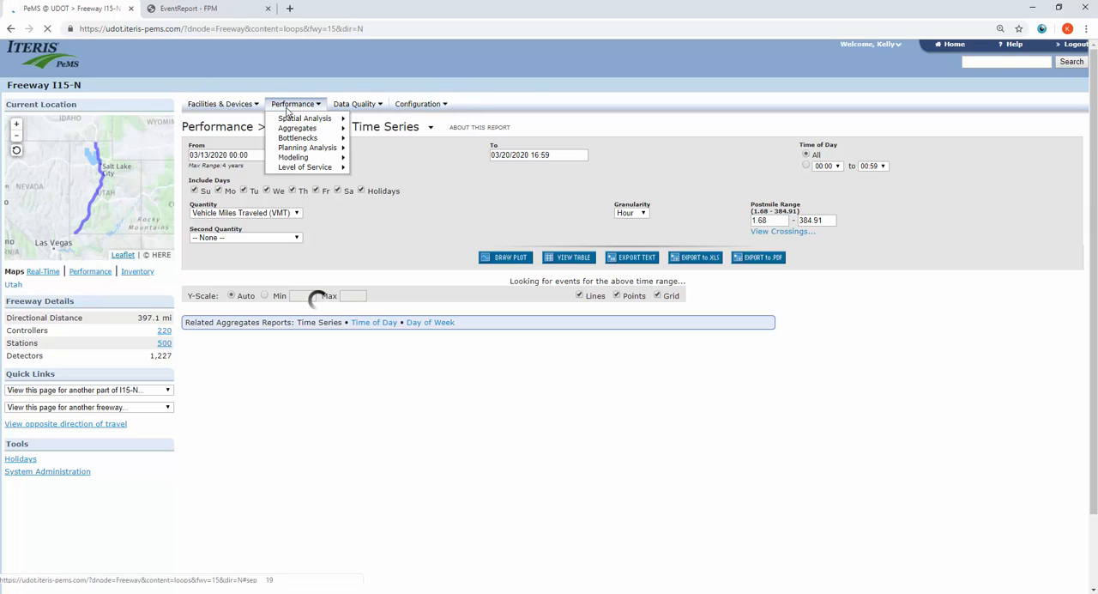
click(354, 104)
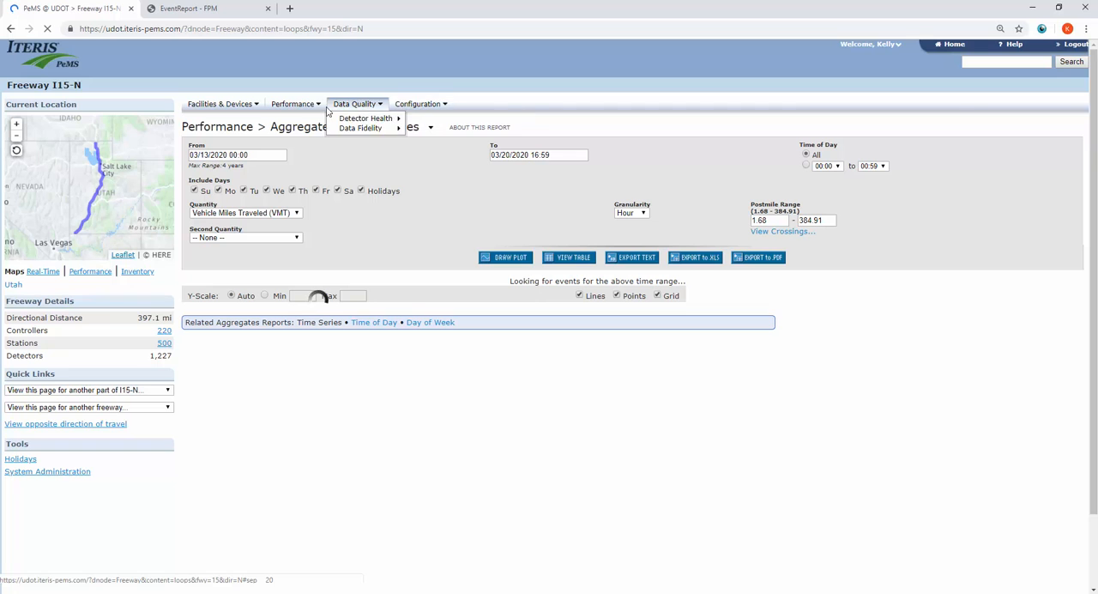
click(293, 104)
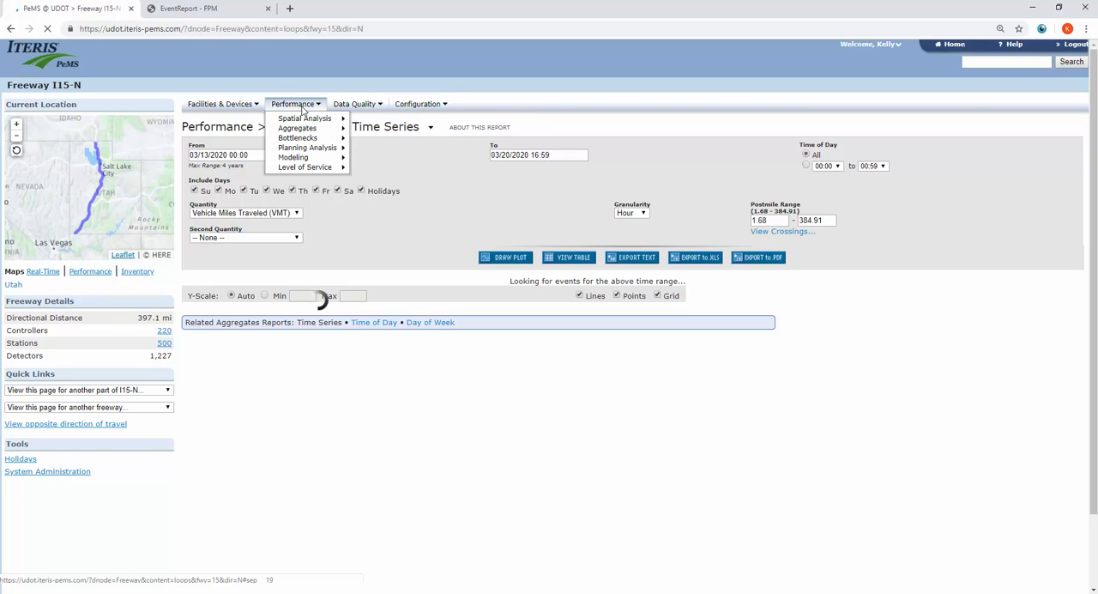
click(297, 127)
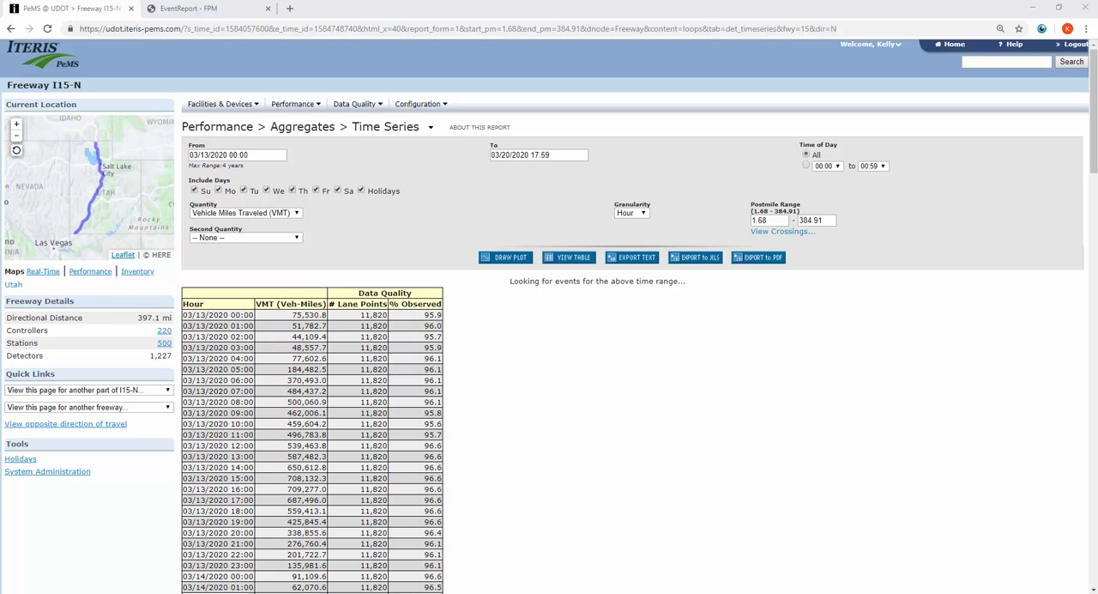
click(294, 102)
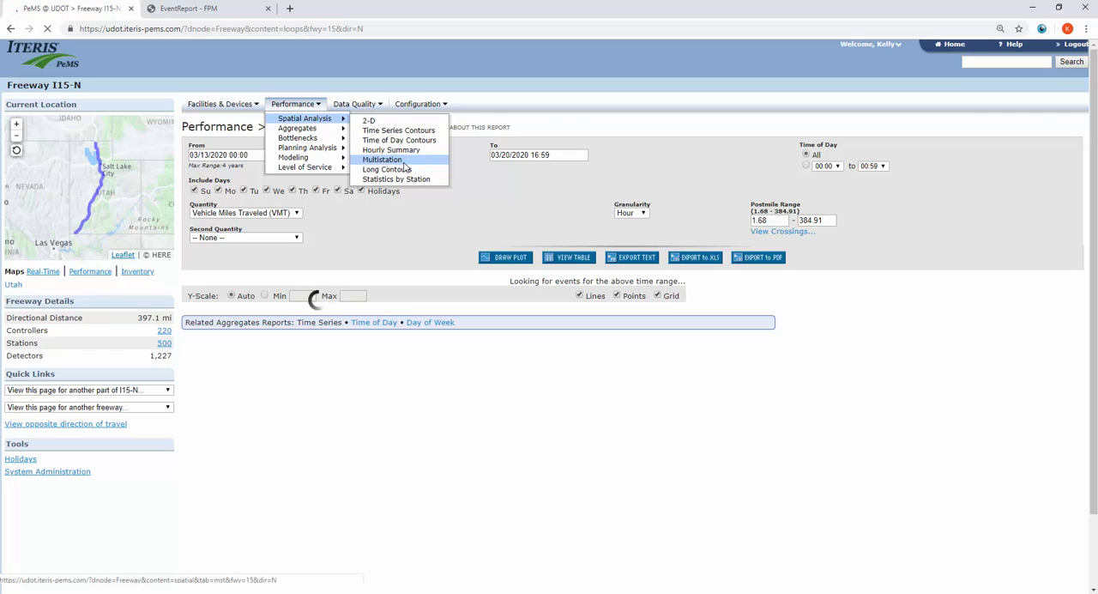
- Plot daily flow for ten I15-N stations, 03/13–03/20/2020, in the Multistation report
click(398, 131)
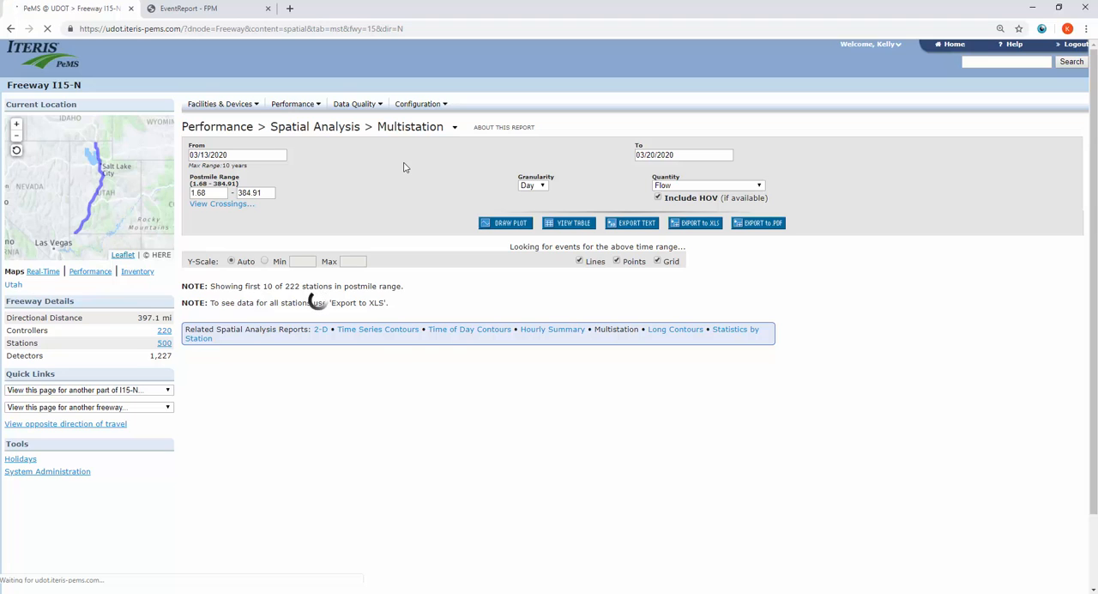
click(506, 222)
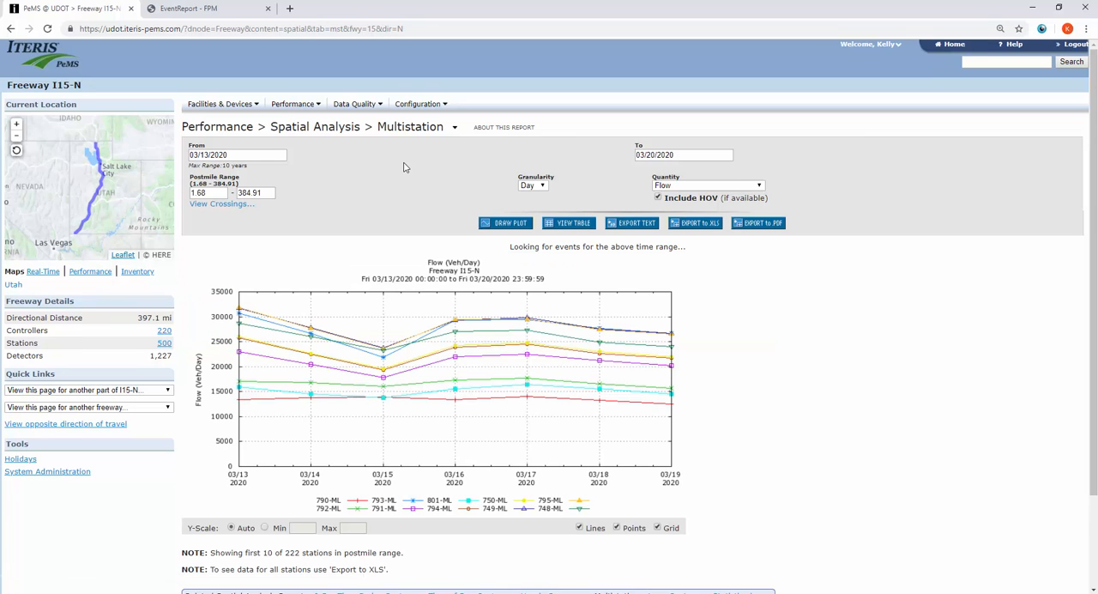
mouse_move(181, 221)
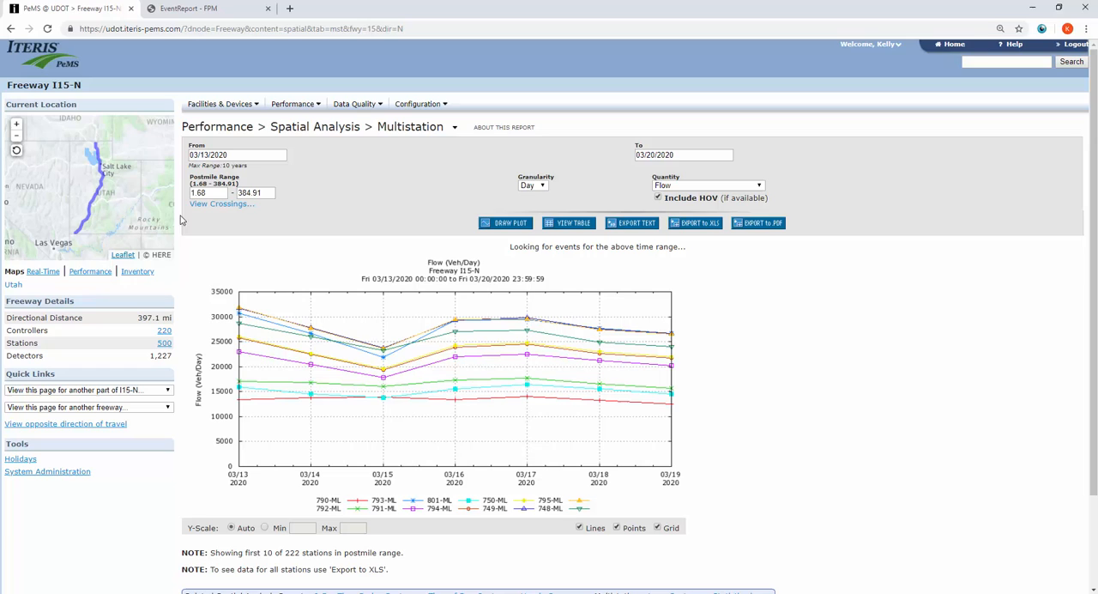
mouse_move(621, 184)
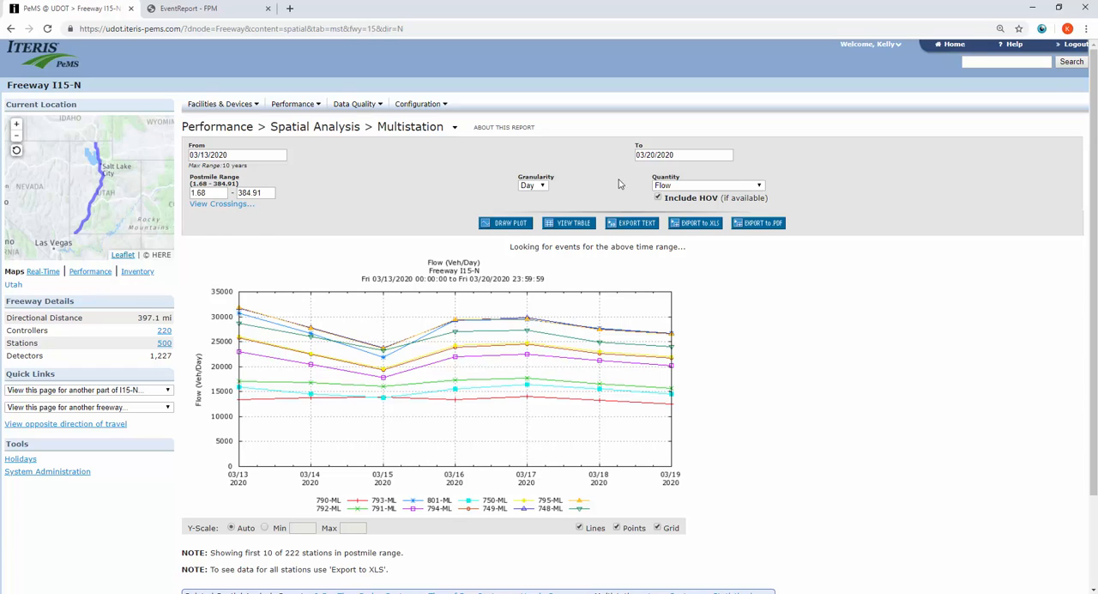
click(531, 185)
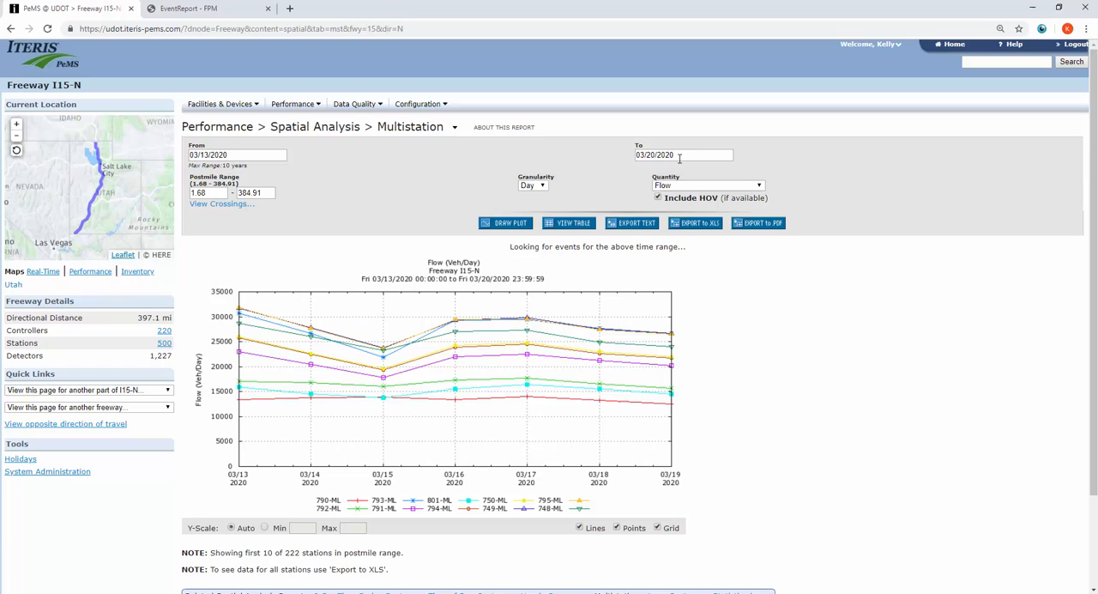
mouse_move(550, 195)
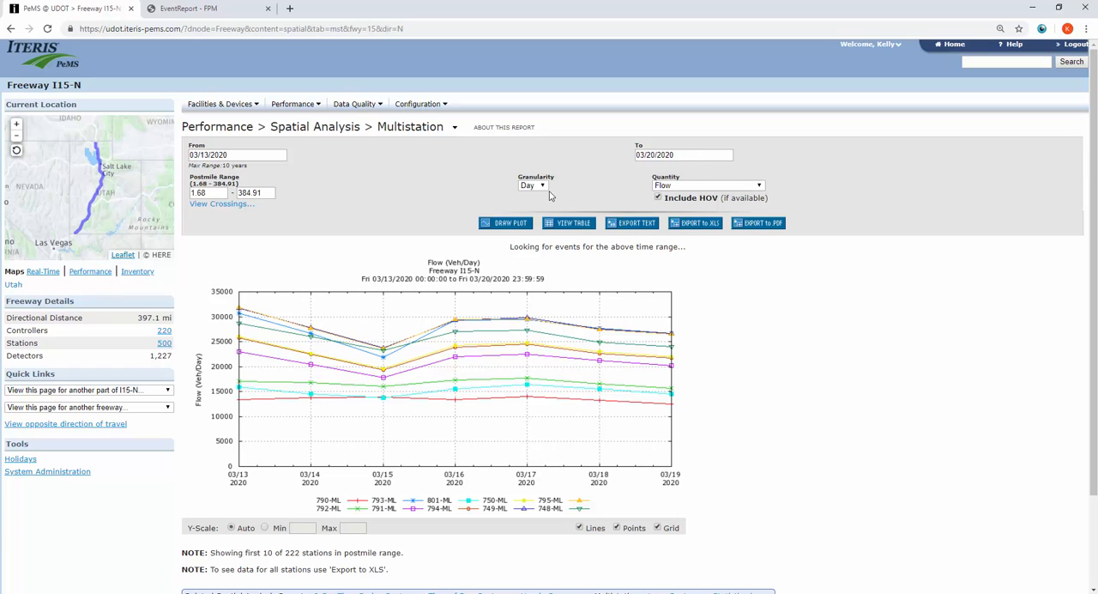
click(568, 223)
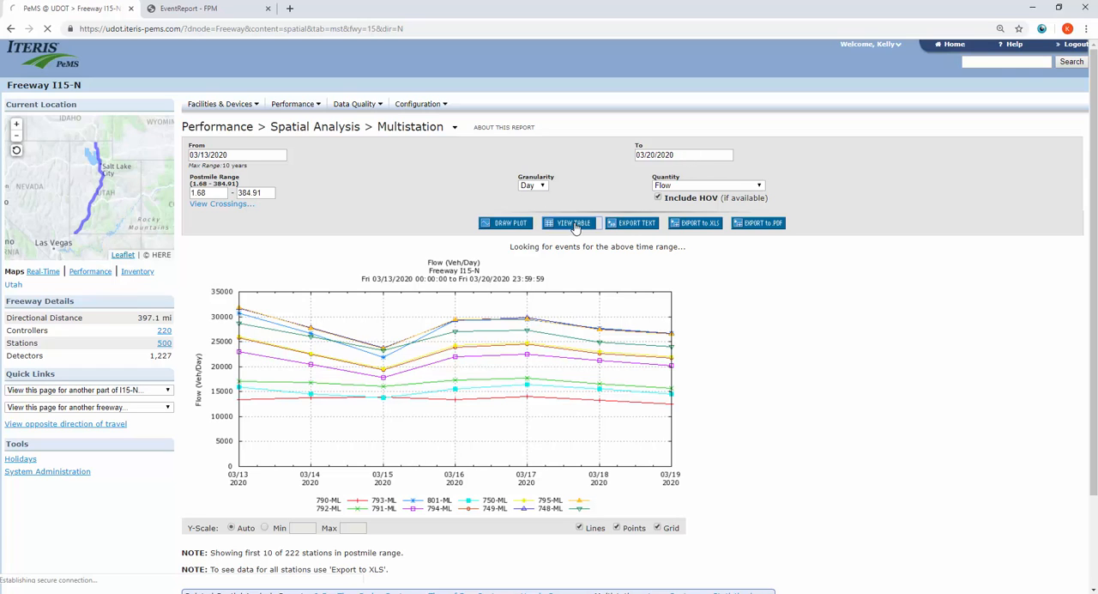
- List daily flow for the ten I15-N stations, 03/13–03/19/2020, as a table
click(569, 222)
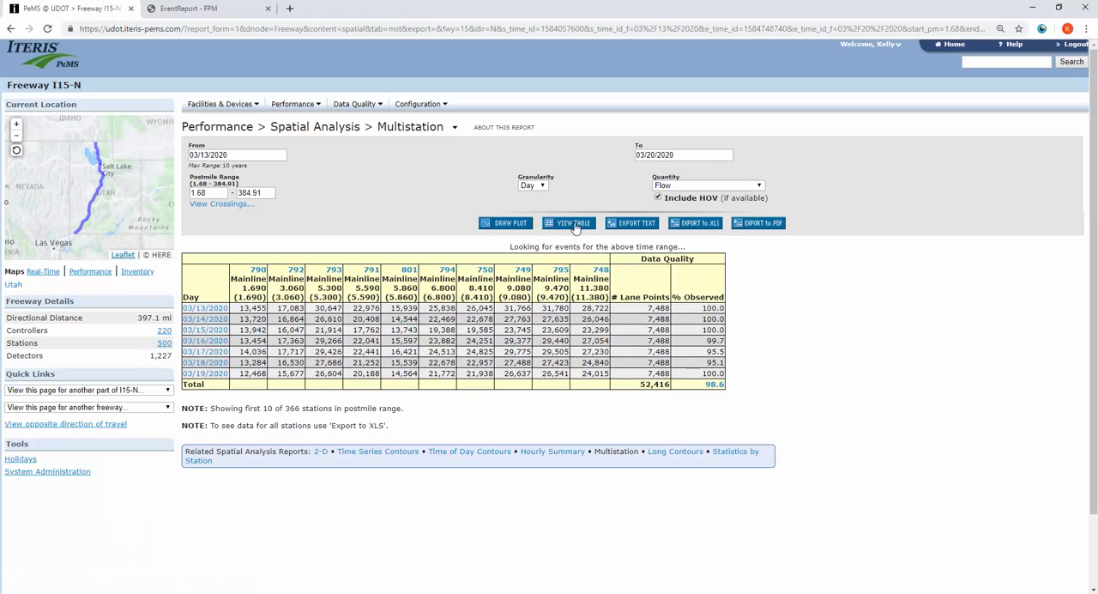
mouse_move(256, 275)
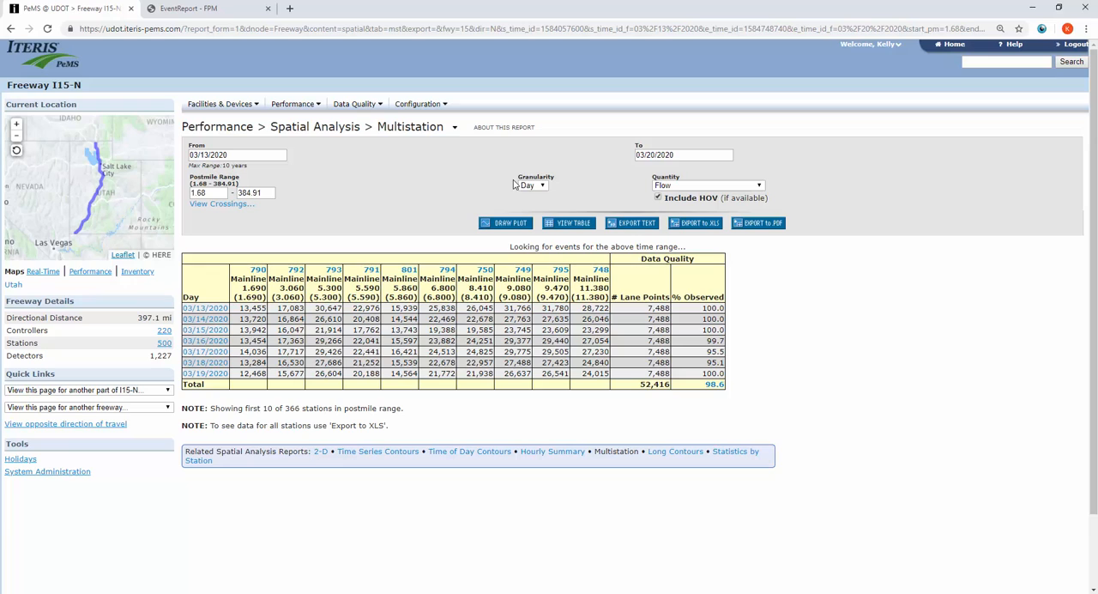
mouse_move(408, 151)
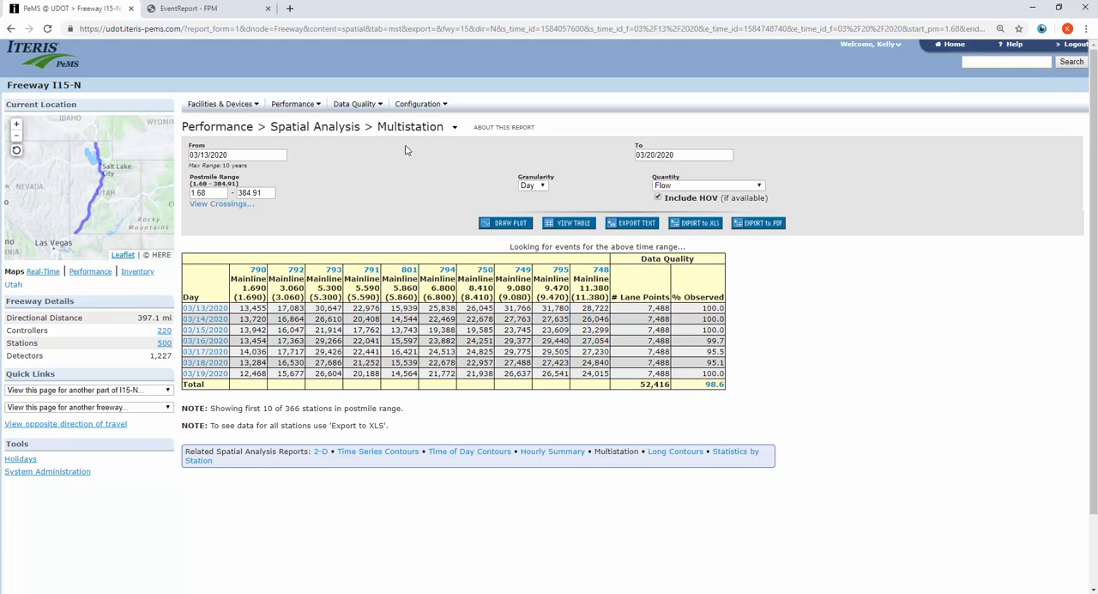
click(295, 103)
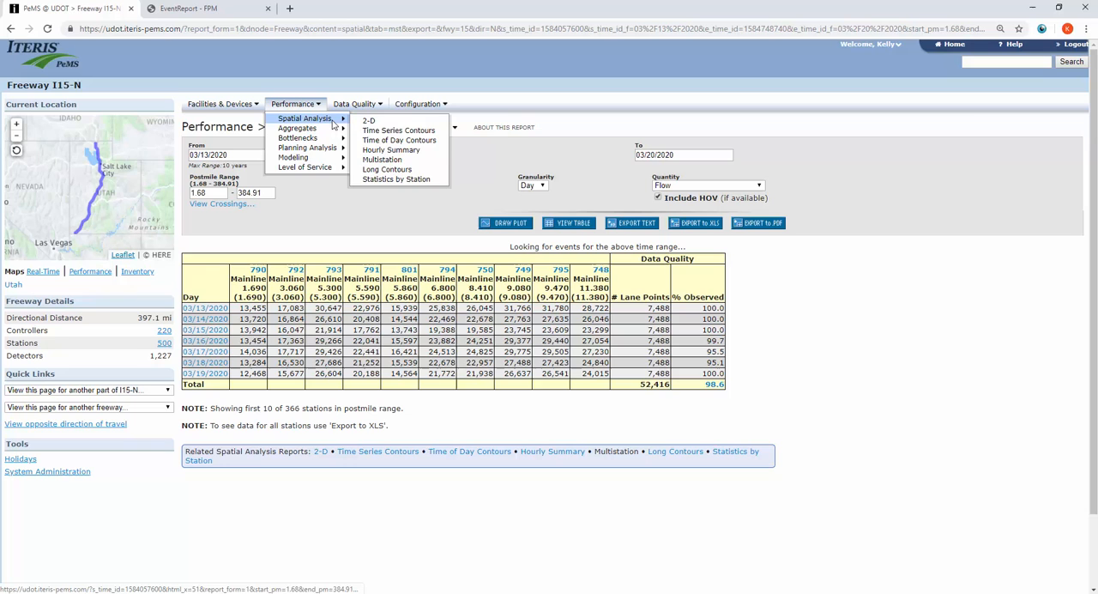
- Open Statistics by Station to list hourly minimum, mean and maximum flow per I15-N station
click(383, 159)
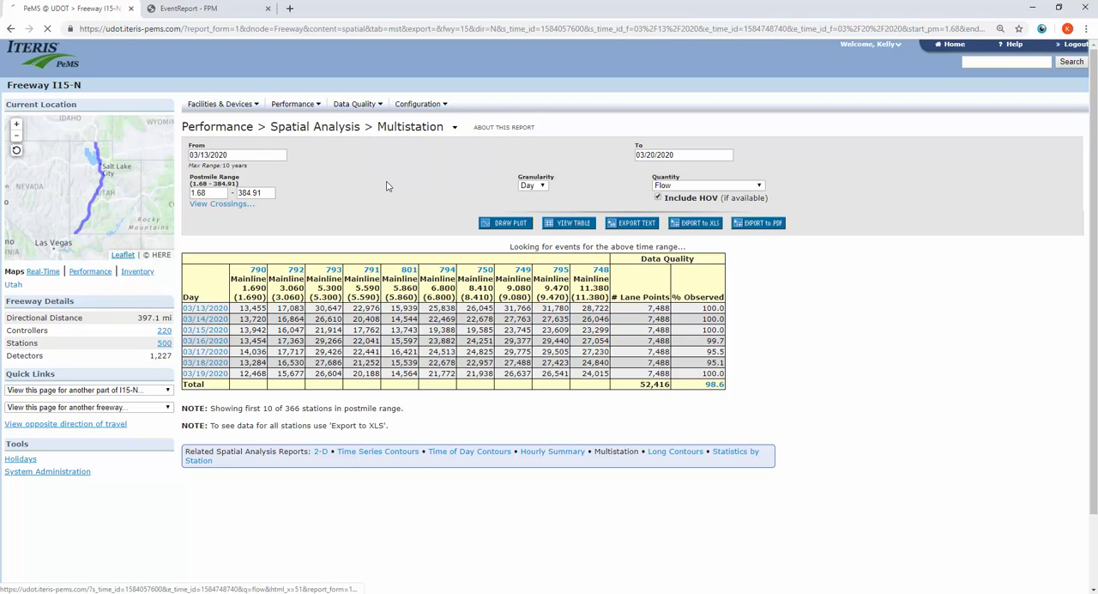
click(735, 450)
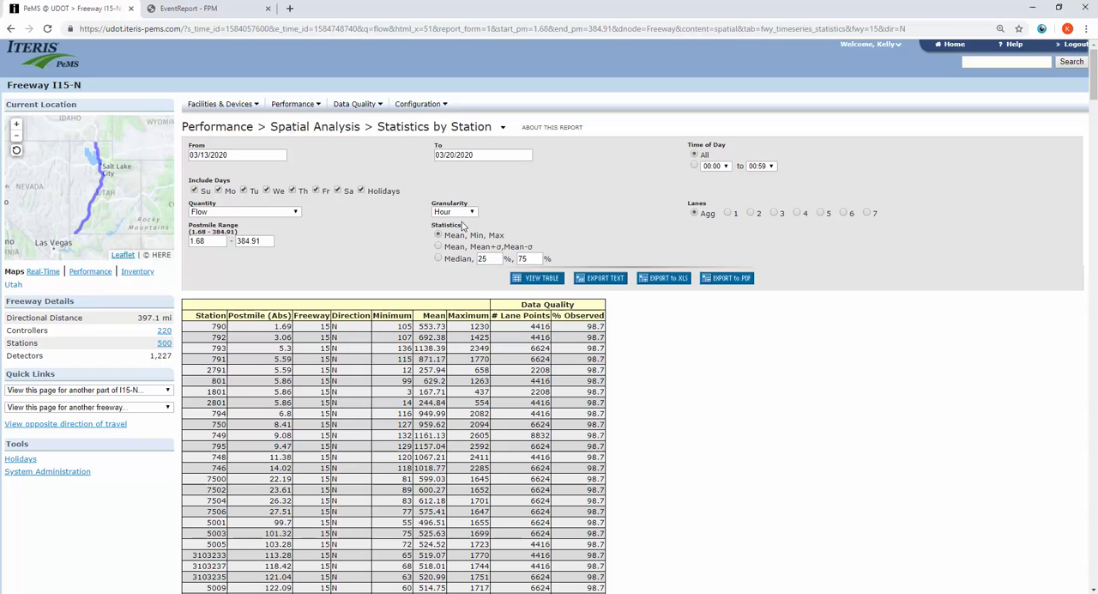
mouse_move(513, 133)
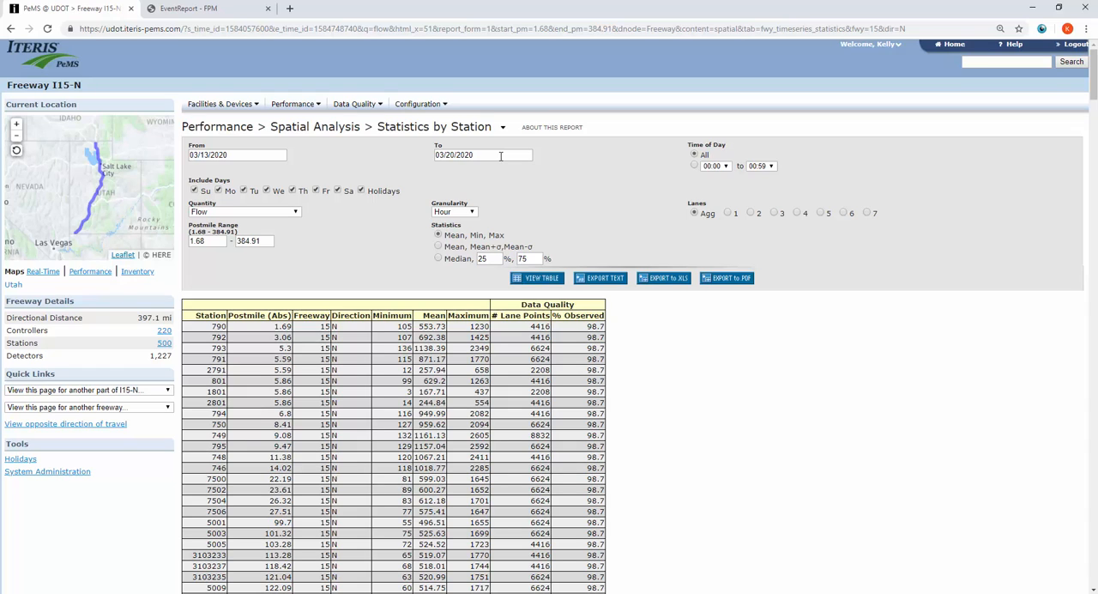
click(355, 103)
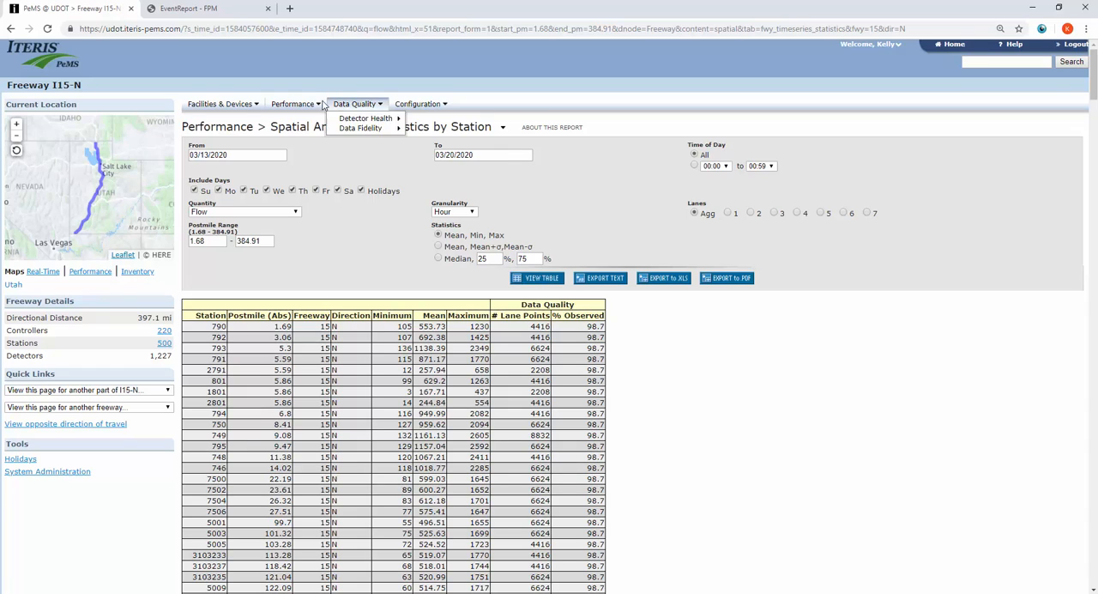
click(292, 104)
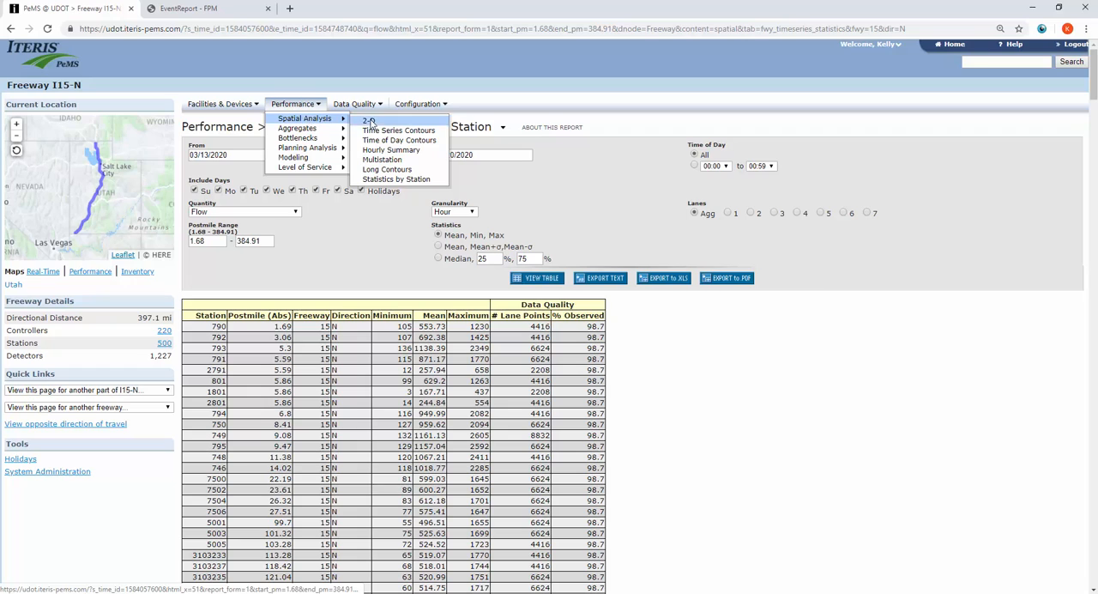
mouse_move(391, 149)
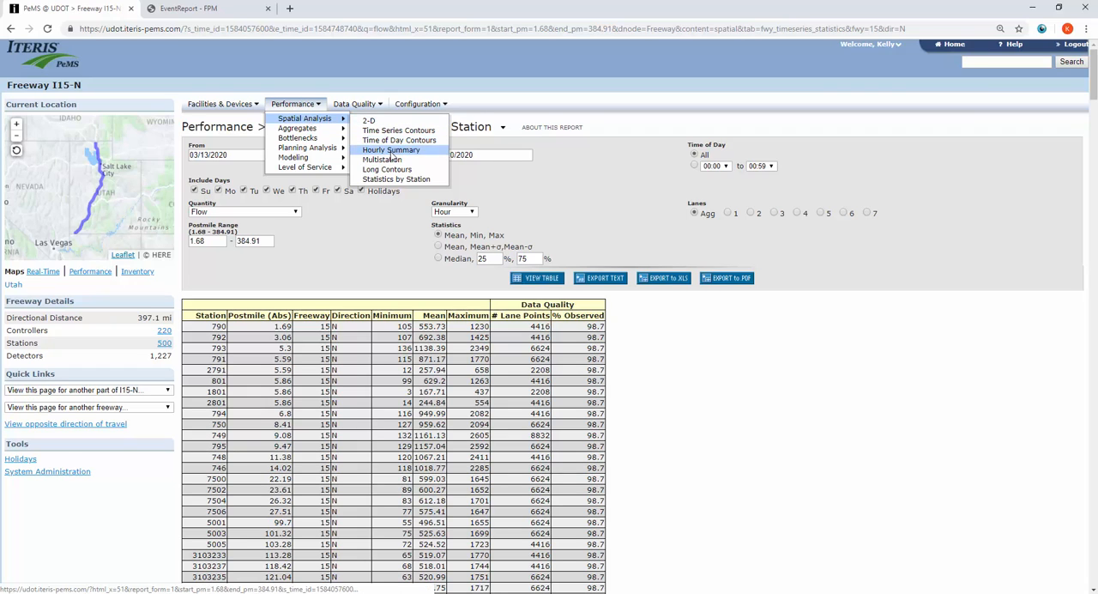
- Open the Hourly Summary report for I15-N with the Sum function for hourly flow
click(397, 179)
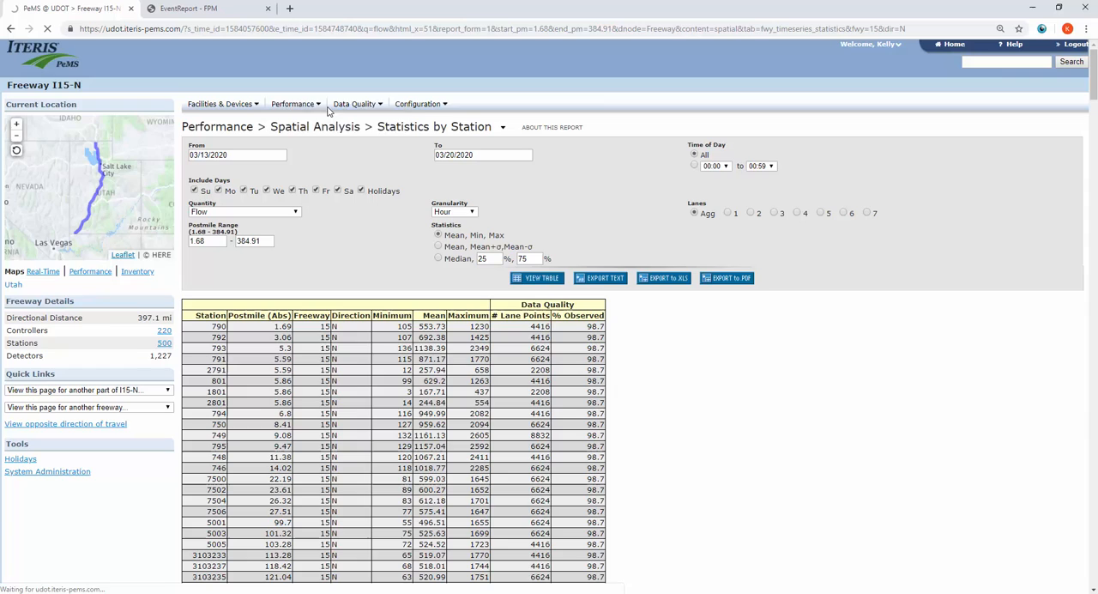
click(295, 104)
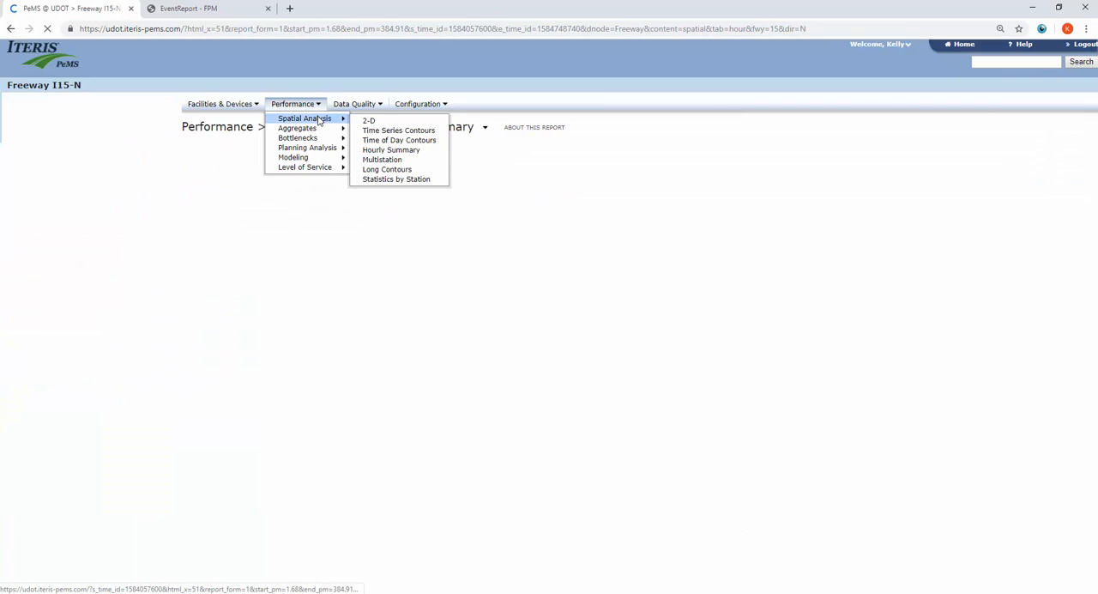
click(391, 149)
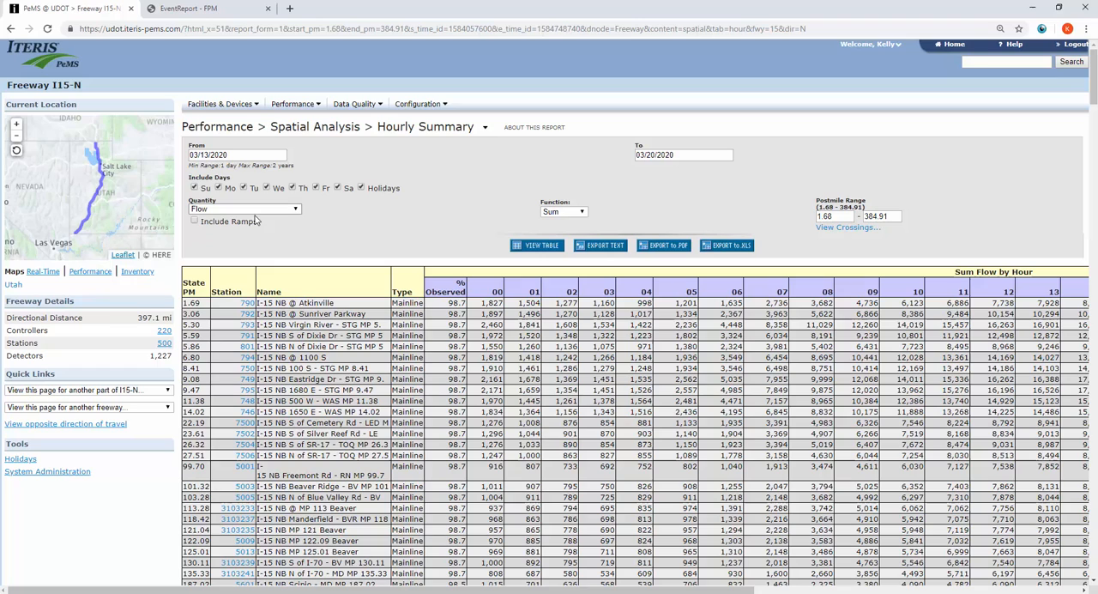
click(586, 212)
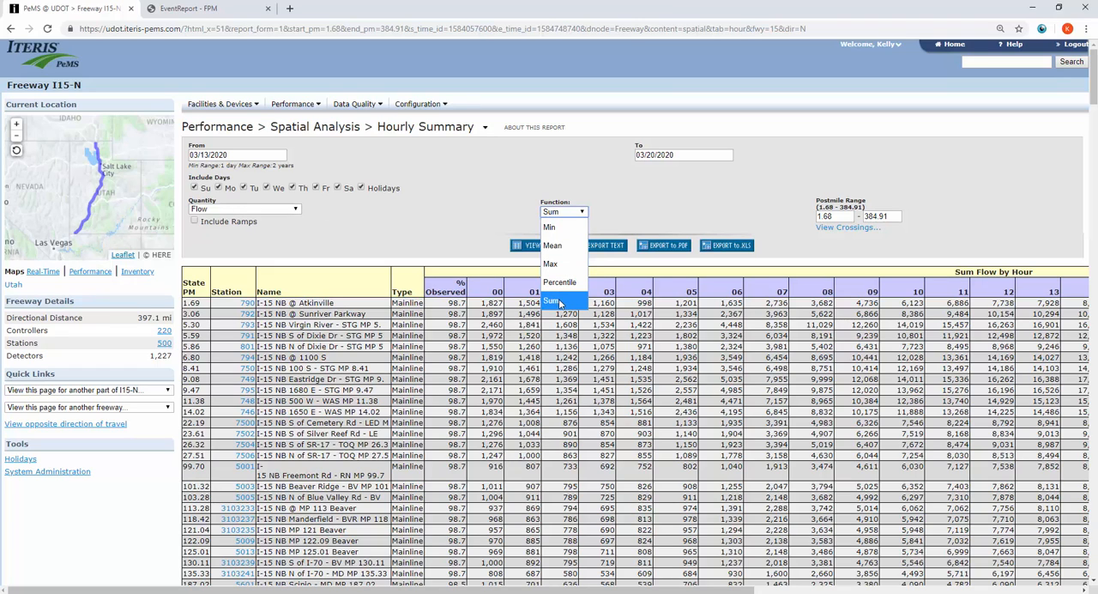
click(558, 300)
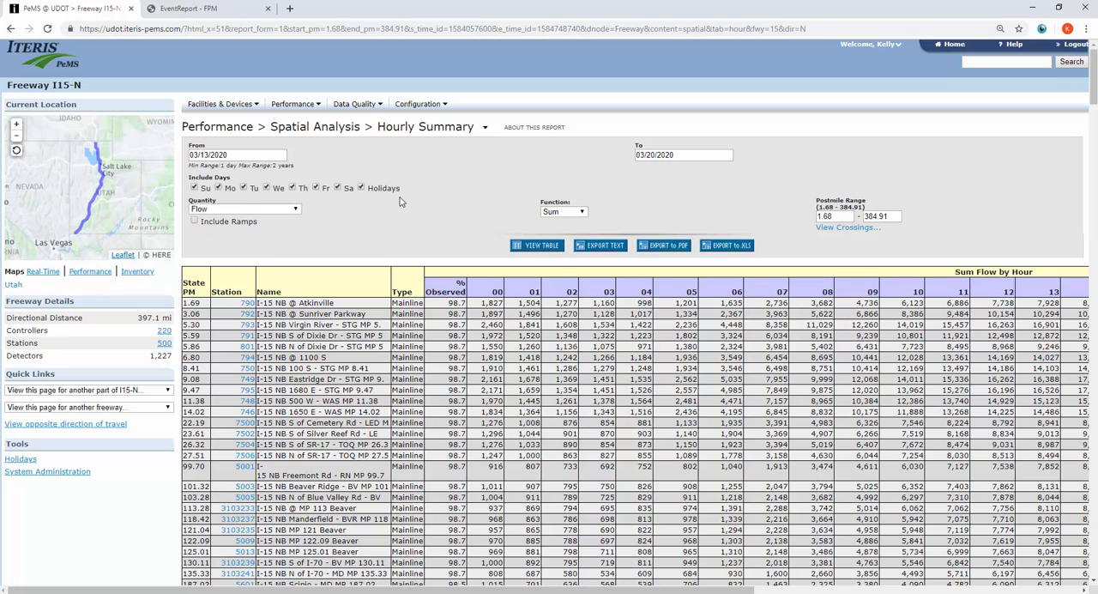